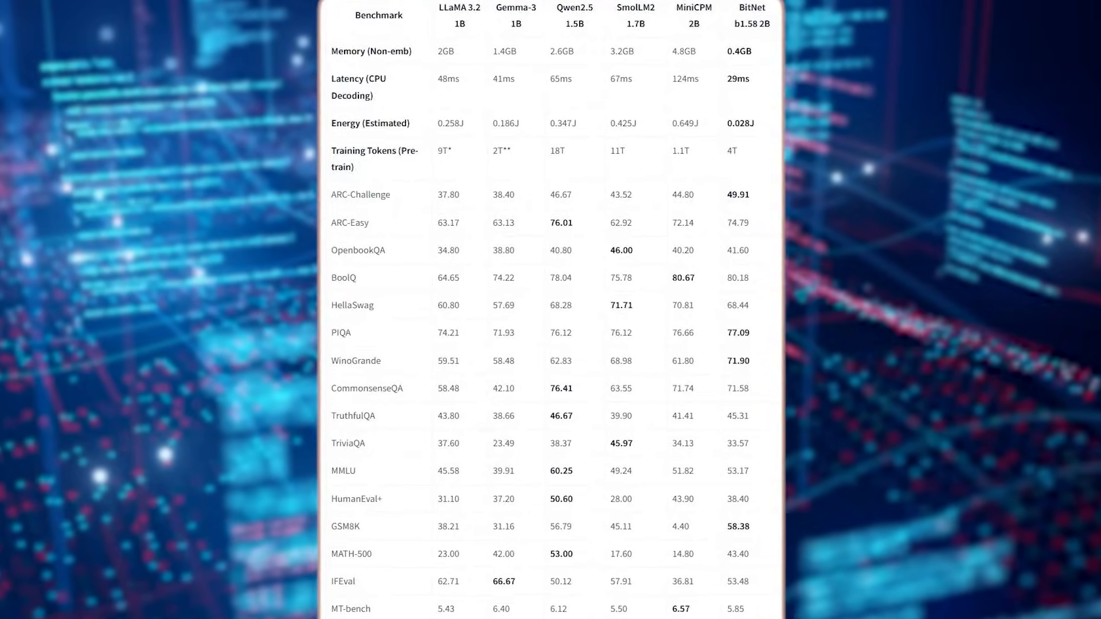
scroll("down", 3)
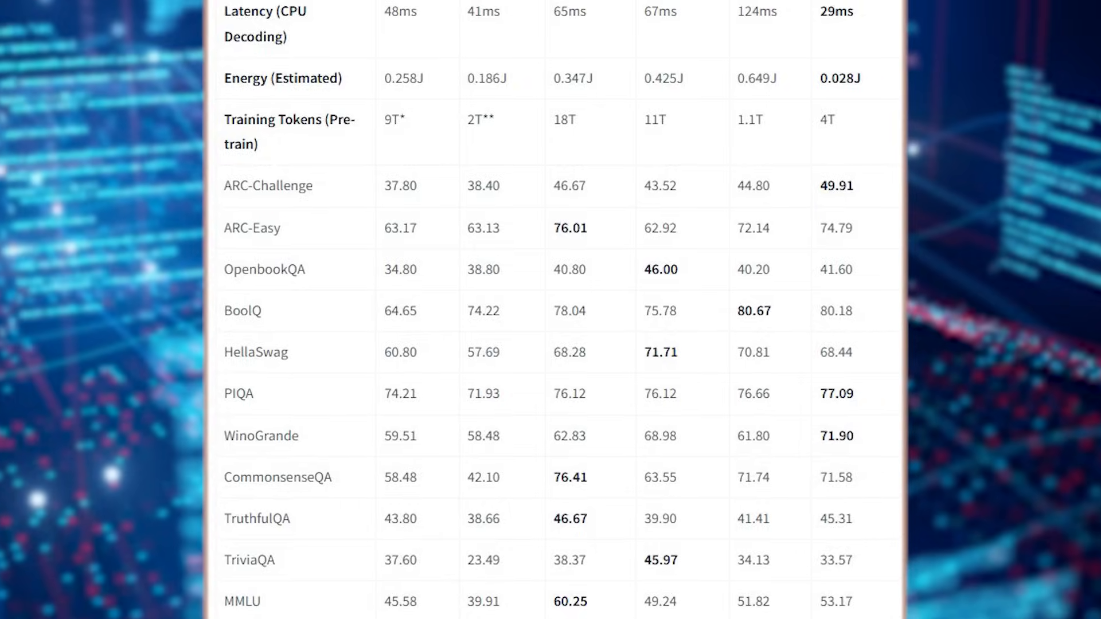
scroll("down", 3)
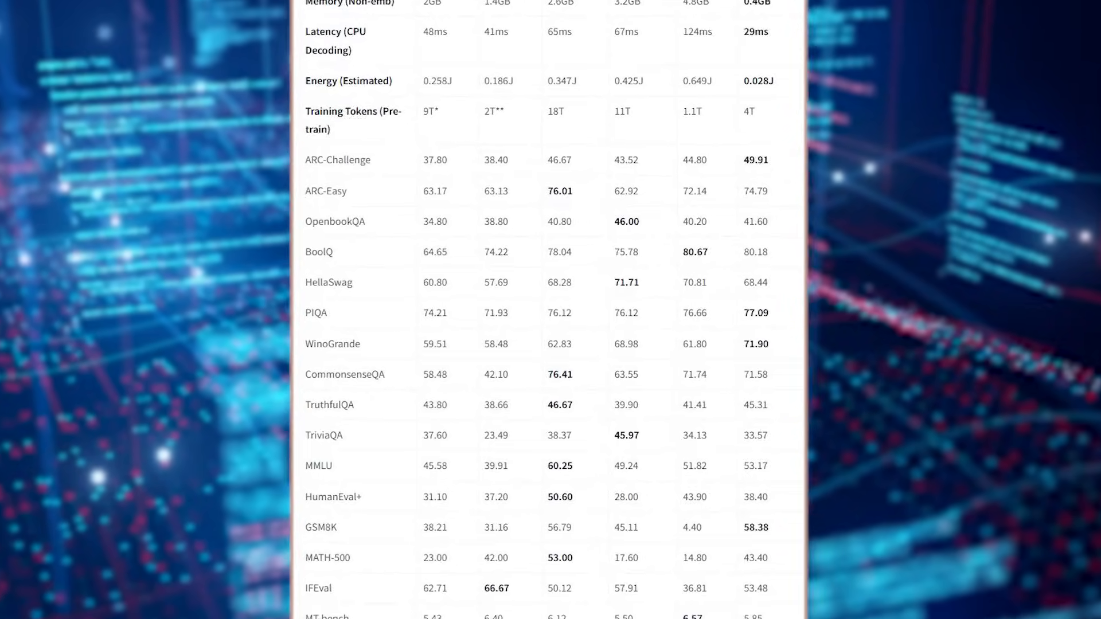
scroll("down", 3)
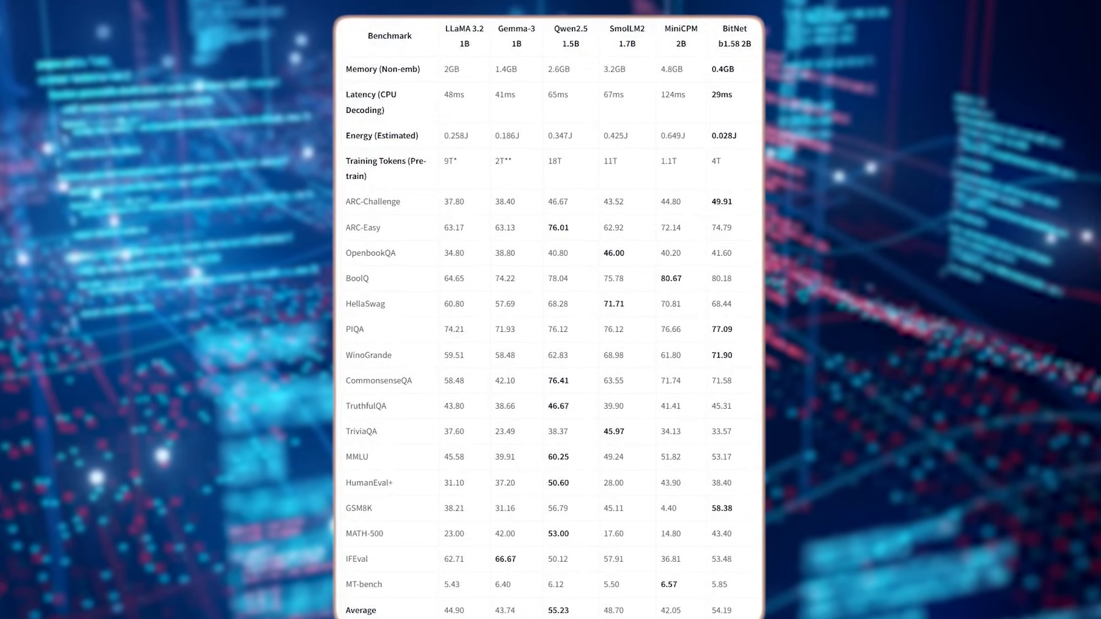
scroll("down", 3)
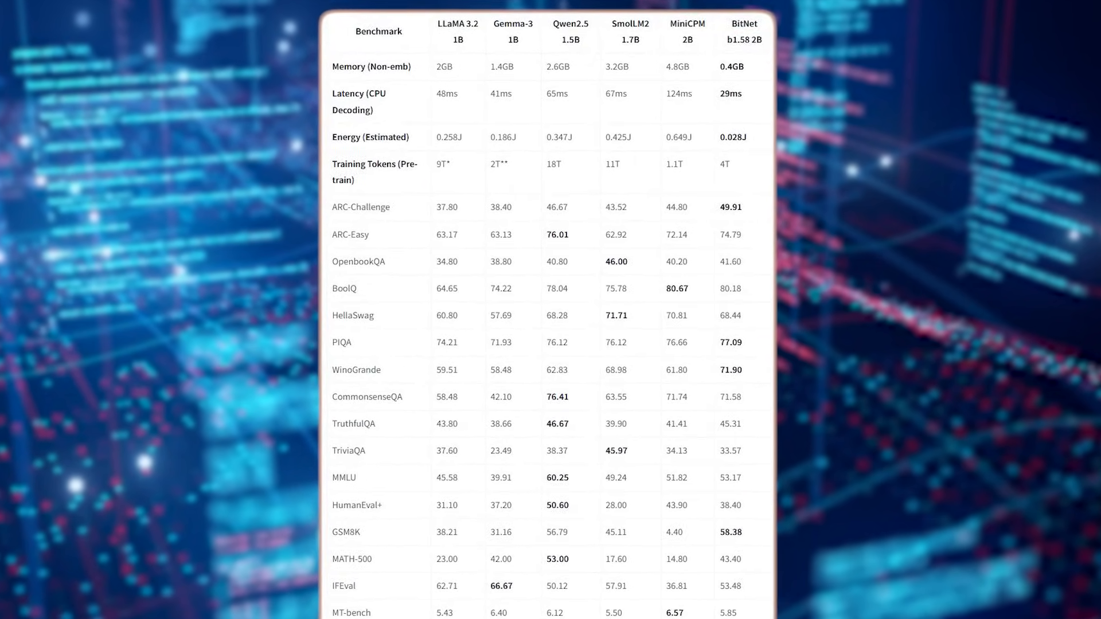
scroll("down", 3)
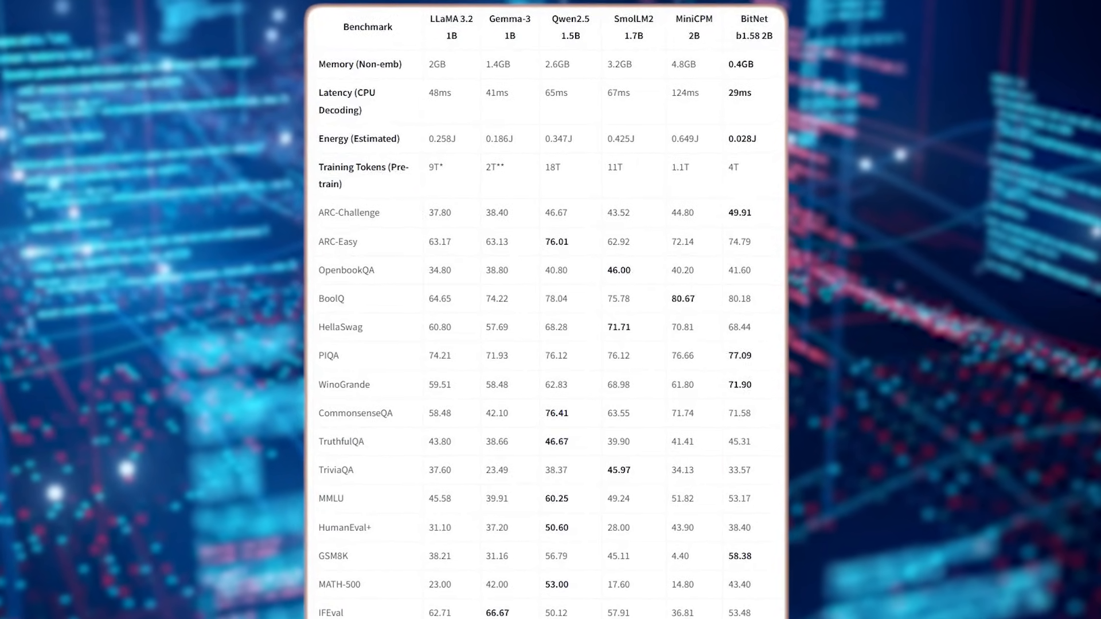